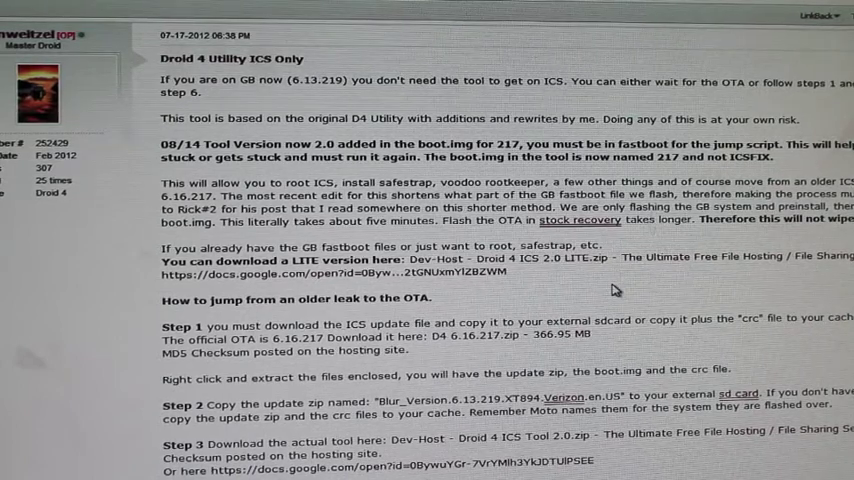
Step: Choose option 9 to flash the GB system and preinstall files and the 217 boot.img
{"action": "scroll", "scroll_direction": "down", "scroll_amount": 3}
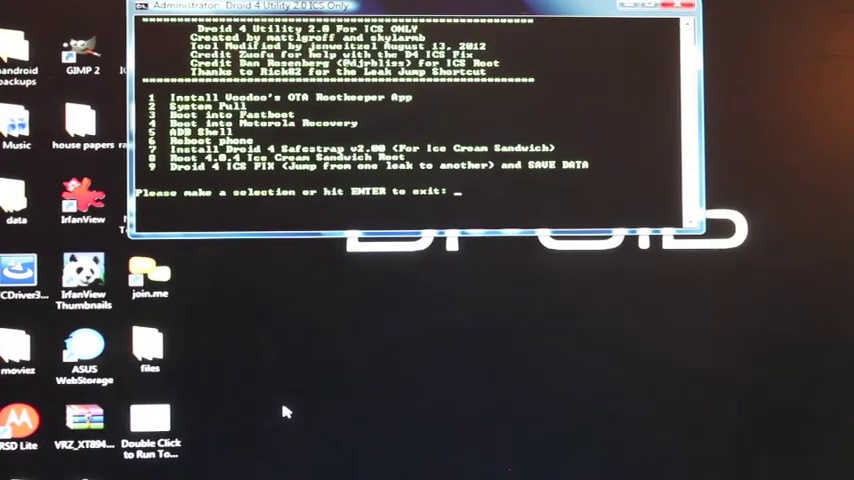
{"action": "mouse_move", "coordinate": [345, 168]}
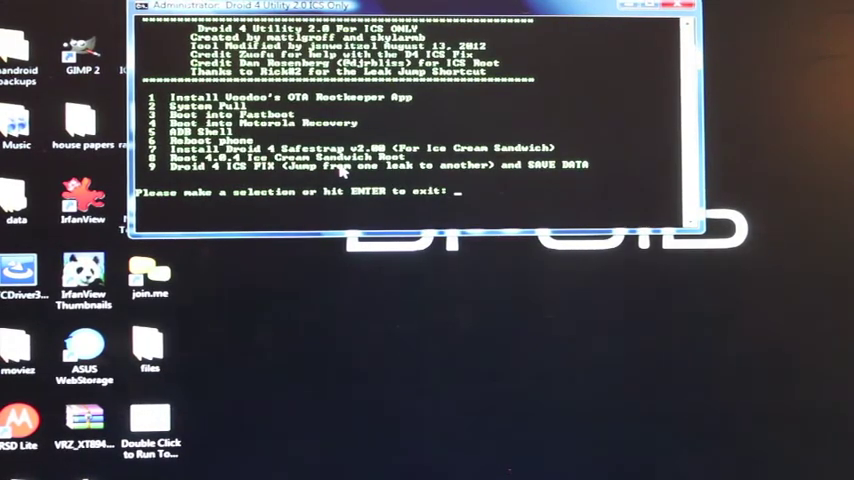
{"action": "type", "text": "9"}
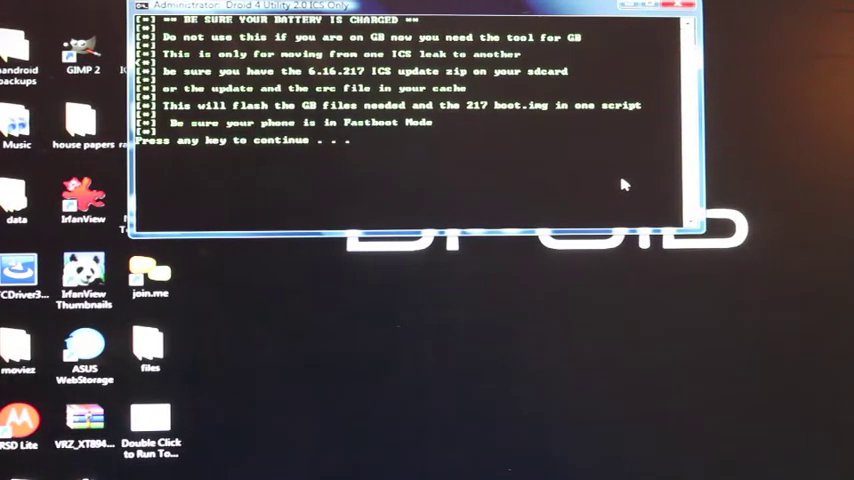
{"action": "key", "text": "enter"}
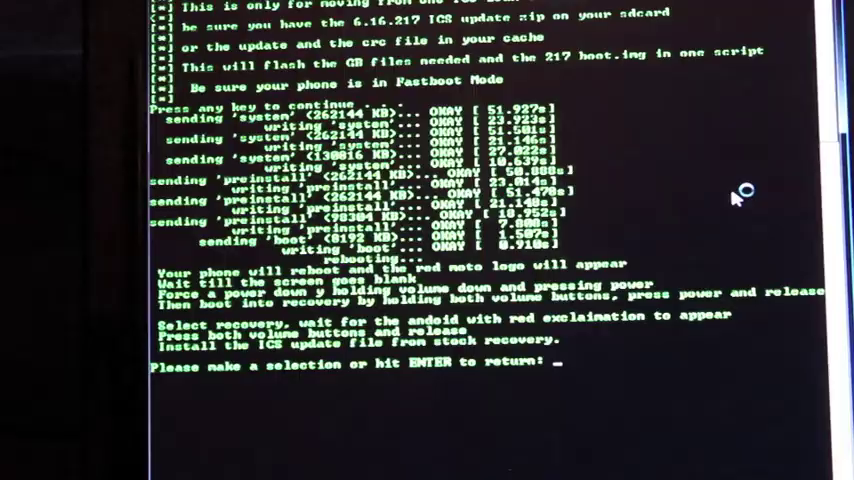